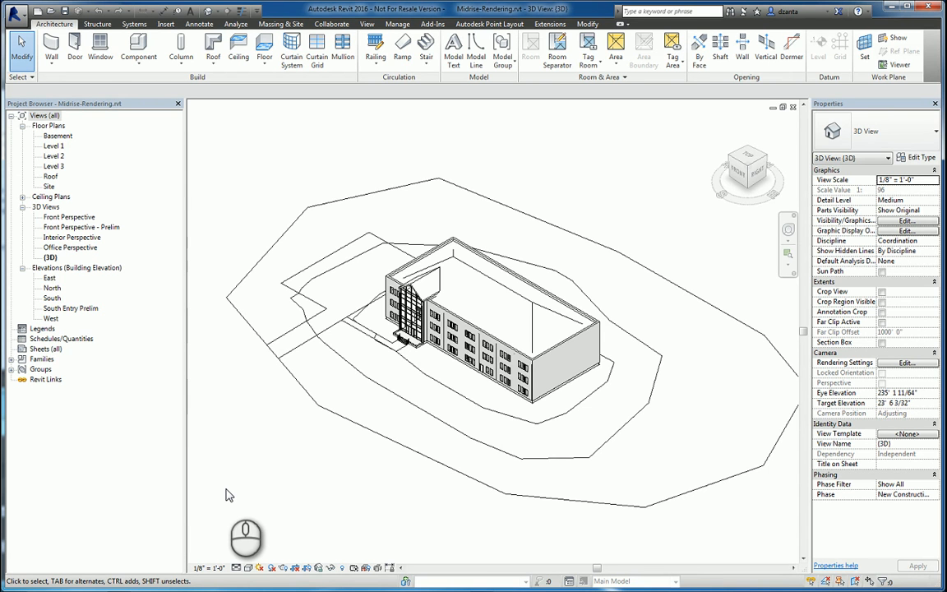
pyautogui.moveTo(263, 448)
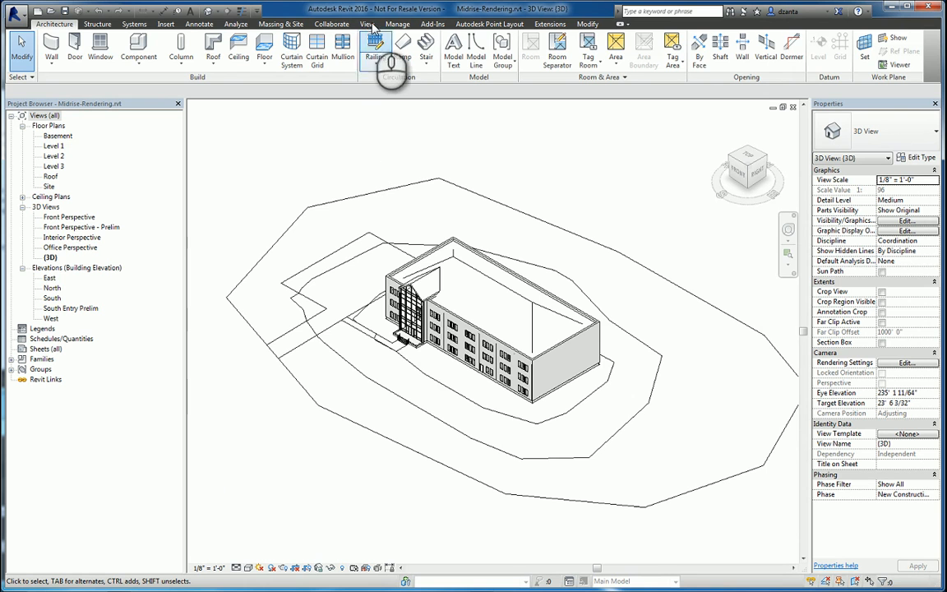
# Reveal the Render, Render in Cloud and Render Gallery tools on the ribbon
pyautogui.click(367, 23)
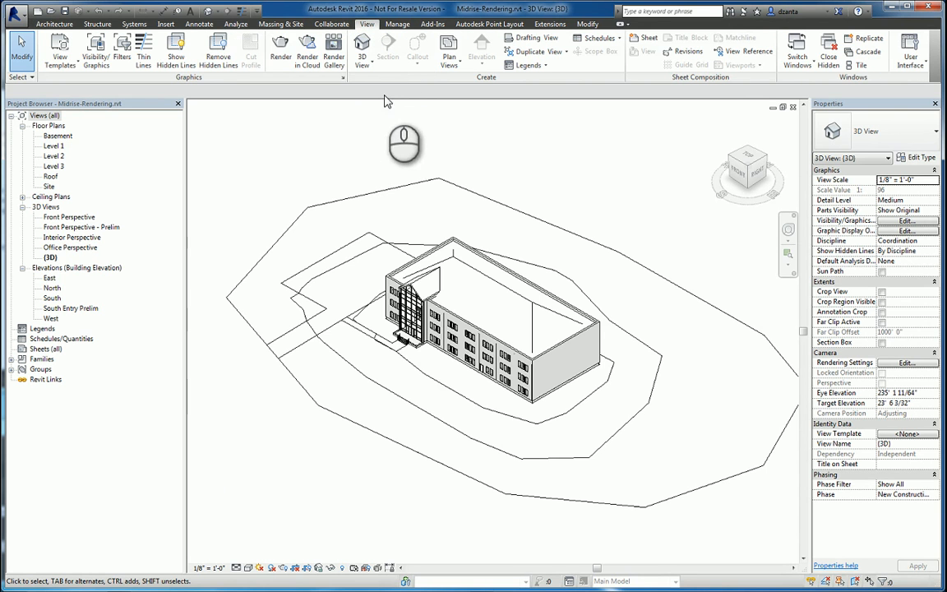
pyautogui.moveTo(306, 56)
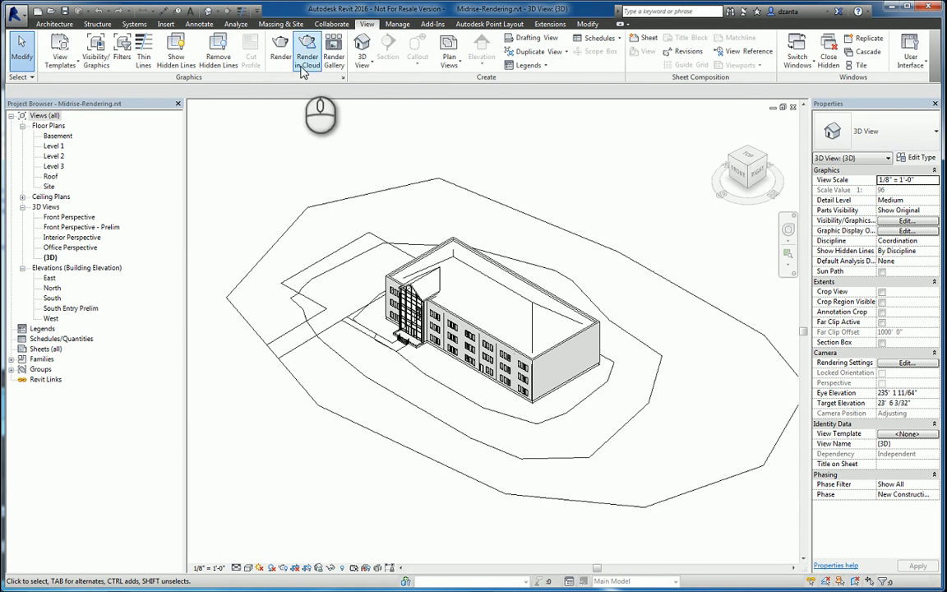
pyautogui.moveTo(280, 51)
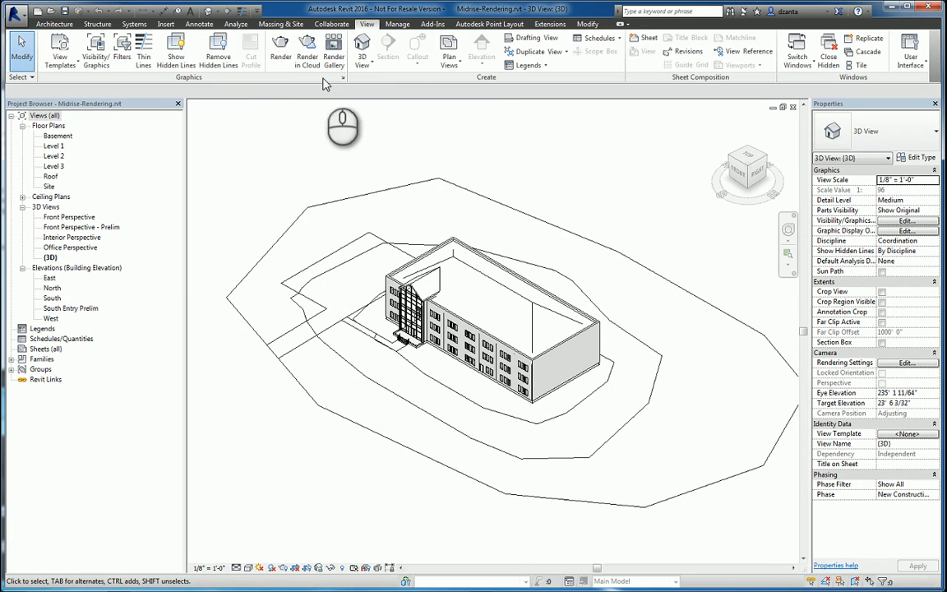
pyautogui.moveTo(334, 49)
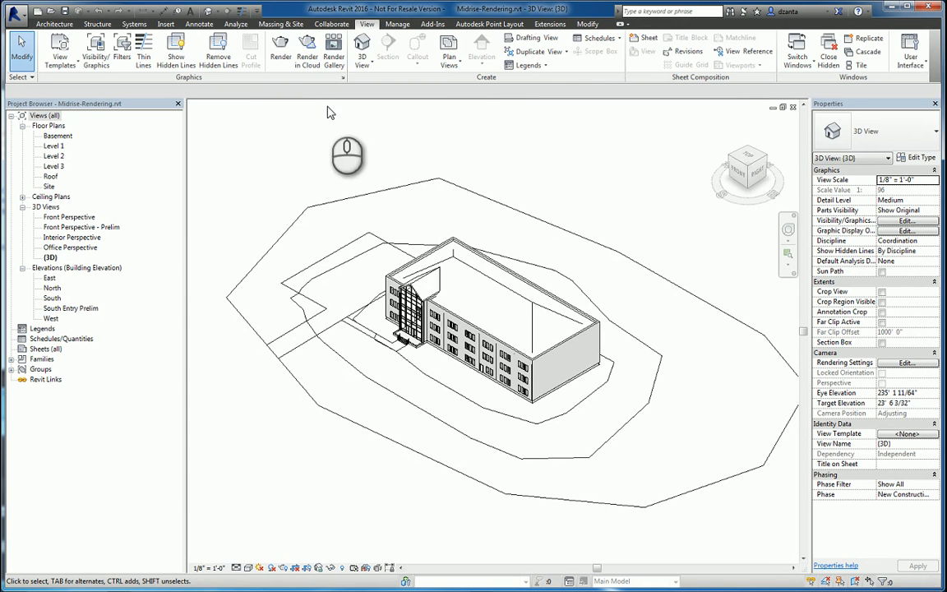
# Turn on Region rendering, start a test render, cancel it, and show the model again
pyautogui.click(279, 49)
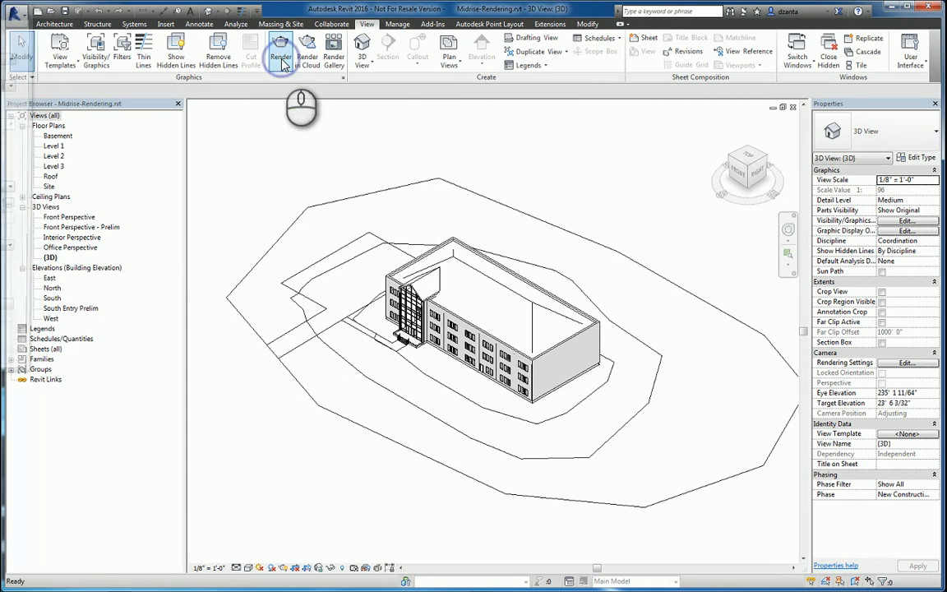
pyautogui.click(280, 51)
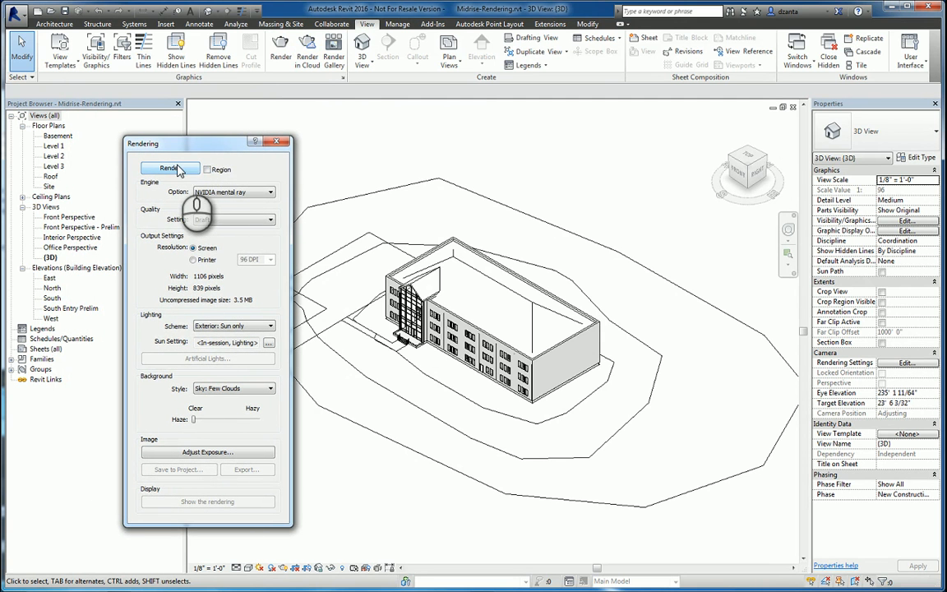
pyautogui.moveTo(171, 167)
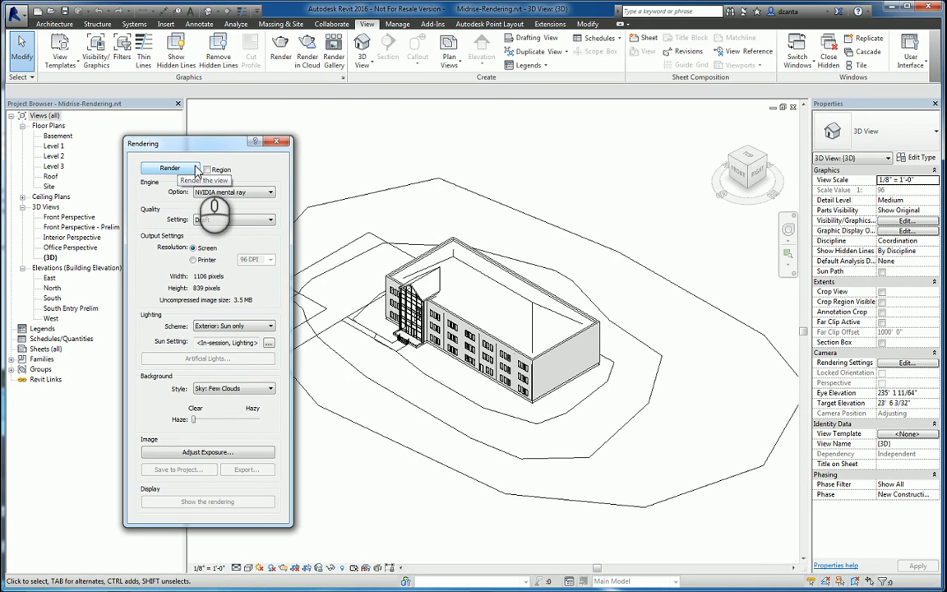
pyautogui.moveTo(207, 169)
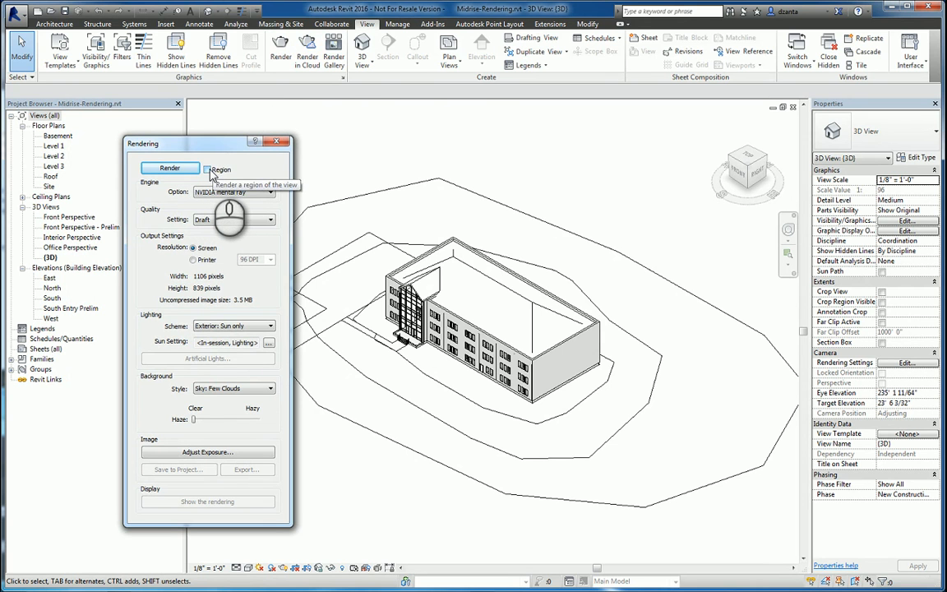
pyautogui.click(207, 169)
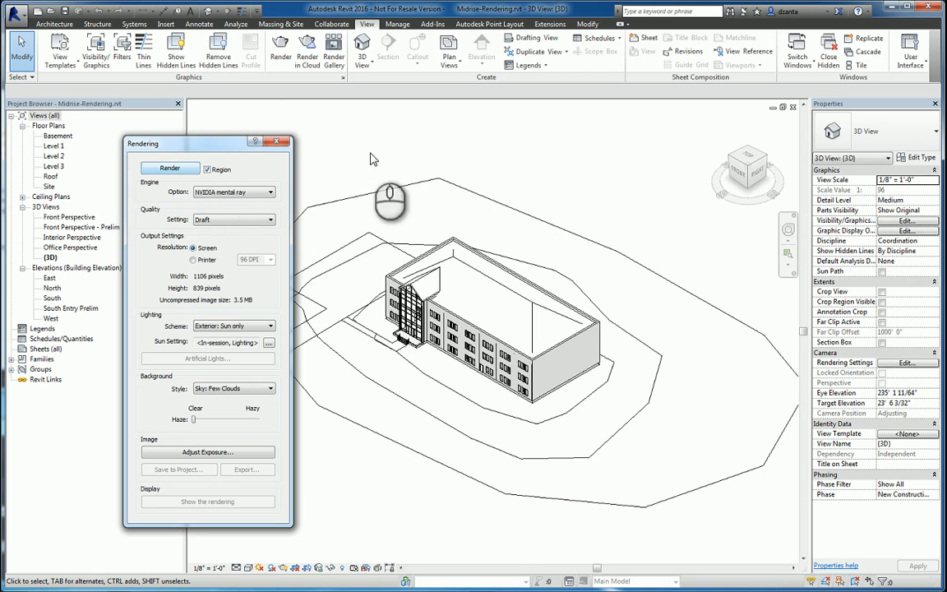
pyautogui.click(170, 168)
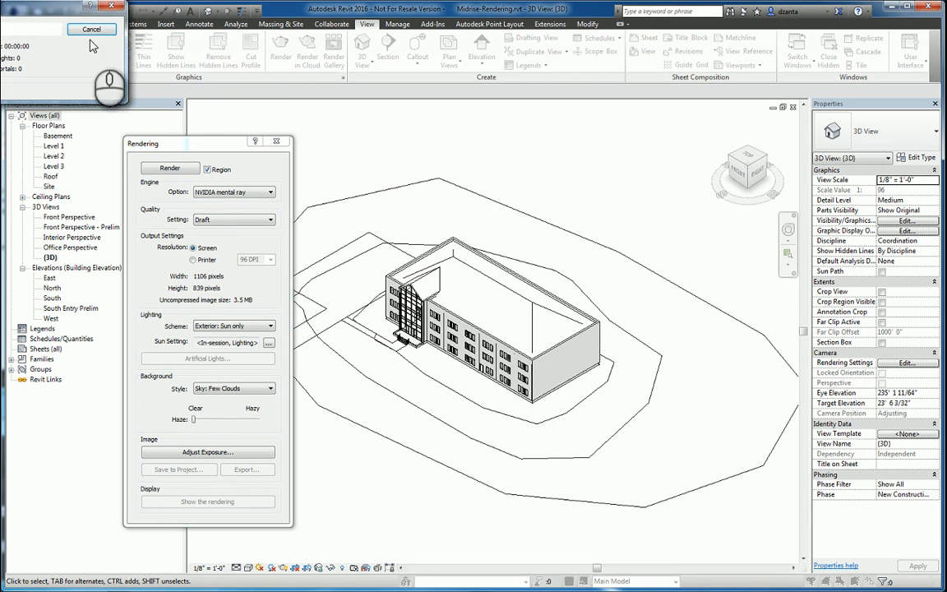
pyautogui.click(92, 30)
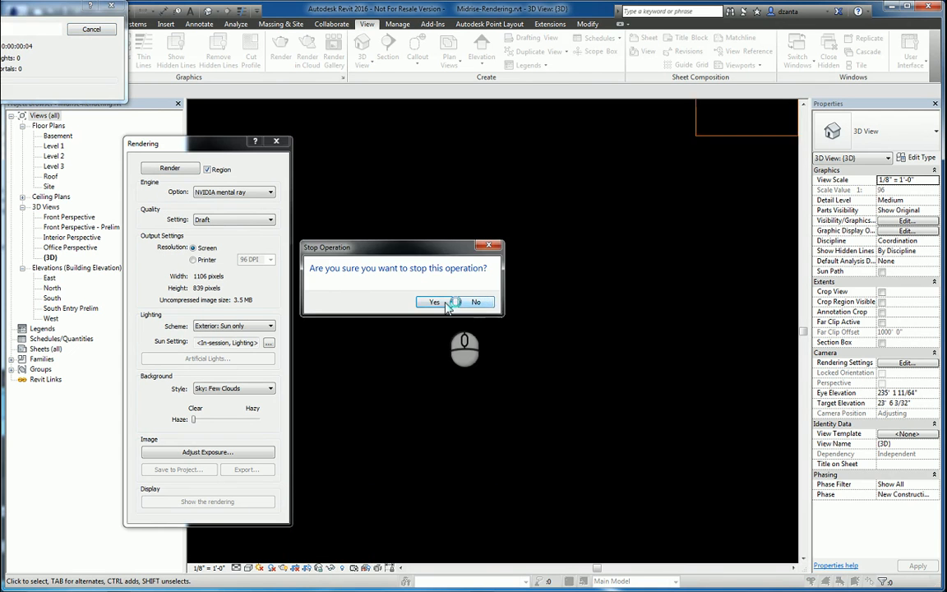
pyautogui.click(434, 303)
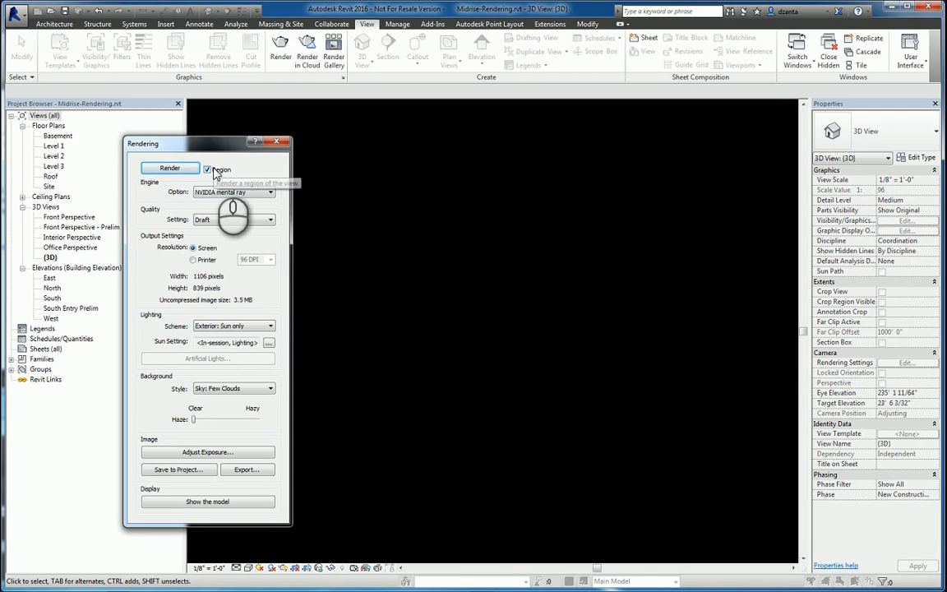
pyautogui.click(170, 168)
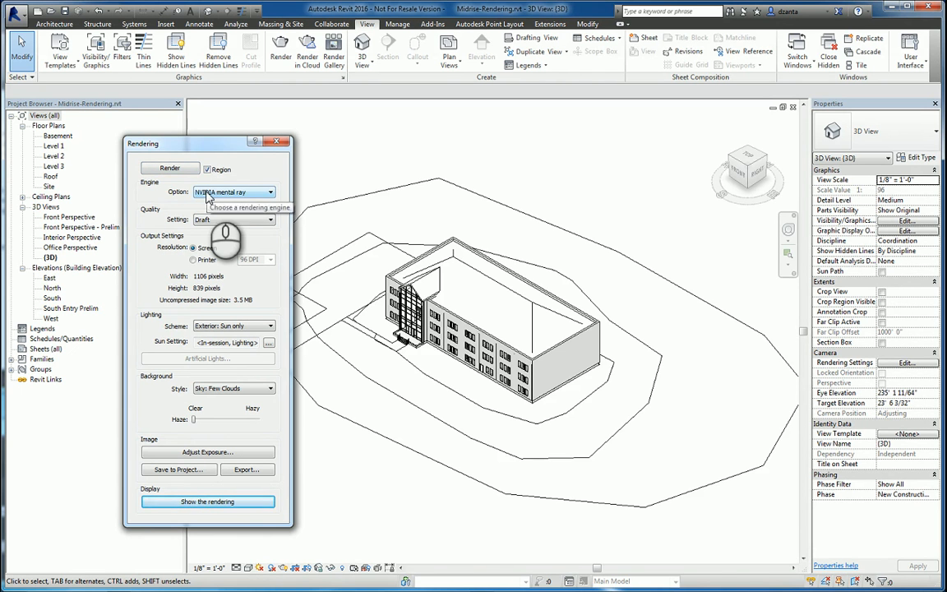
# Keep NVIDIA mental ray as the rendering engine
pyautogui.click(270, 191)
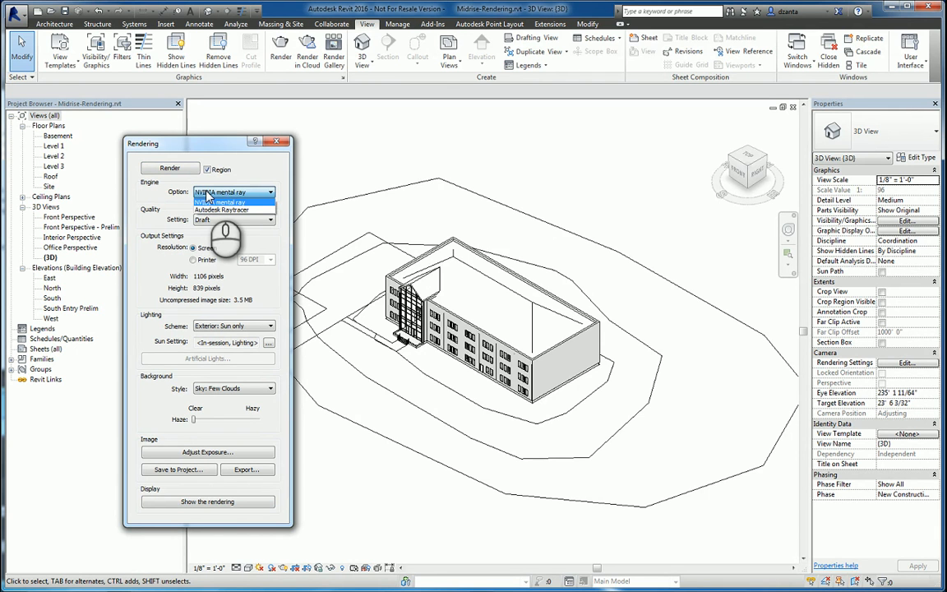
pyautogui.click(222, 191)
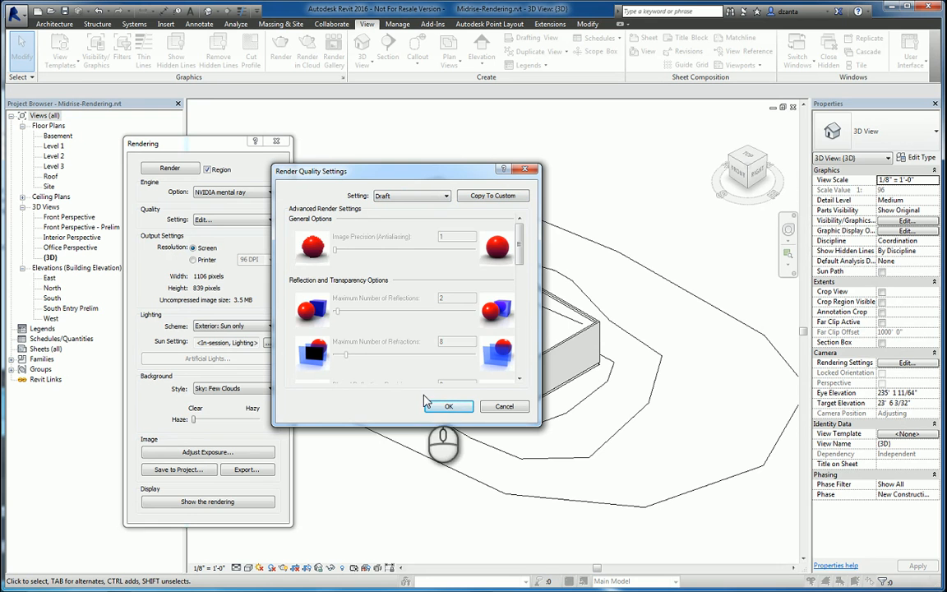
# Accept the Render Quality Settings so quality reads Custom (view specific)
pyautogui.scroll(-3)
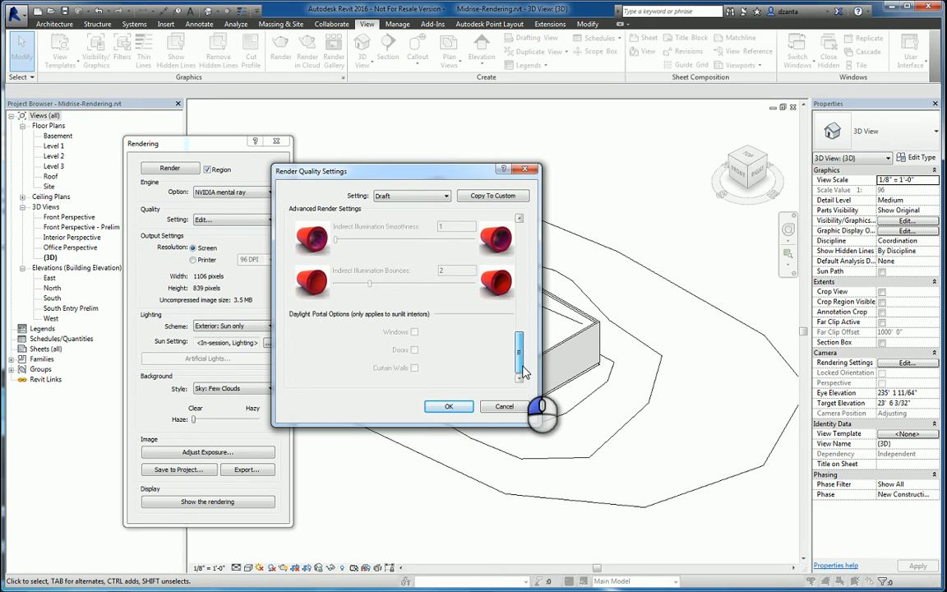
pyautogui.click(449, 407)
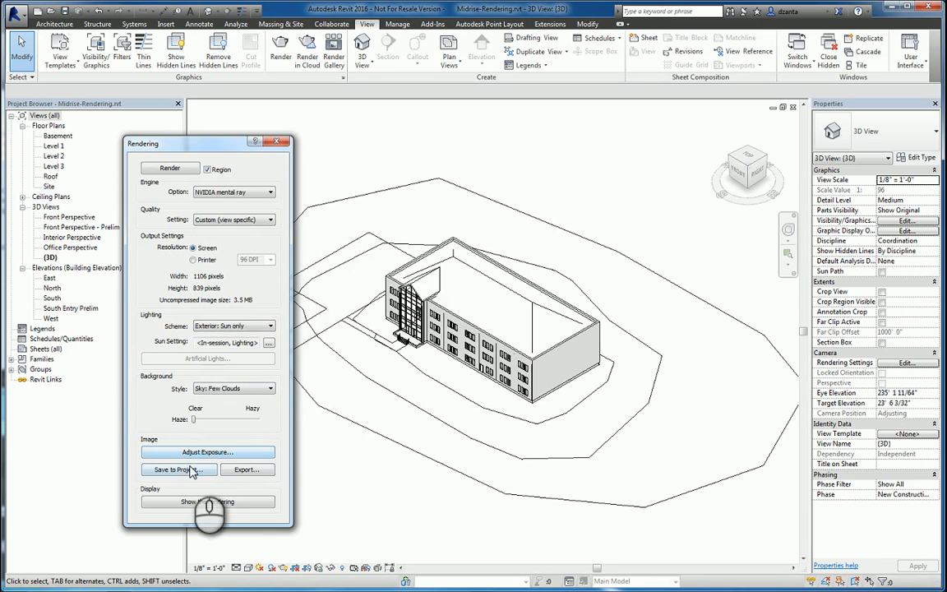
pyautogui.moveTo(178, 470)
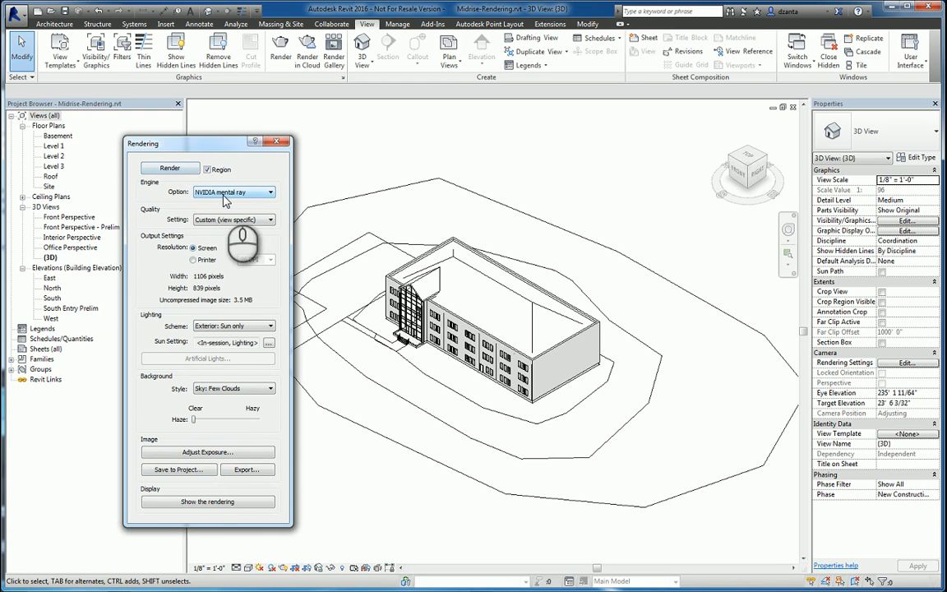
# Set rendering quality to Best, toggle Region, and close the Rendering dialog
pyautogui.click(207, 169)
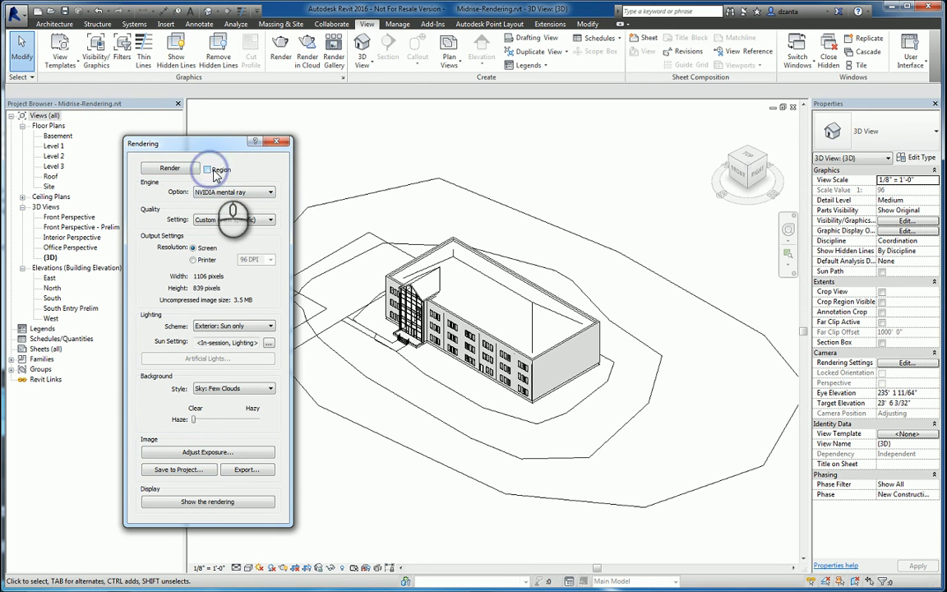
pyautogui.click(208, 169)
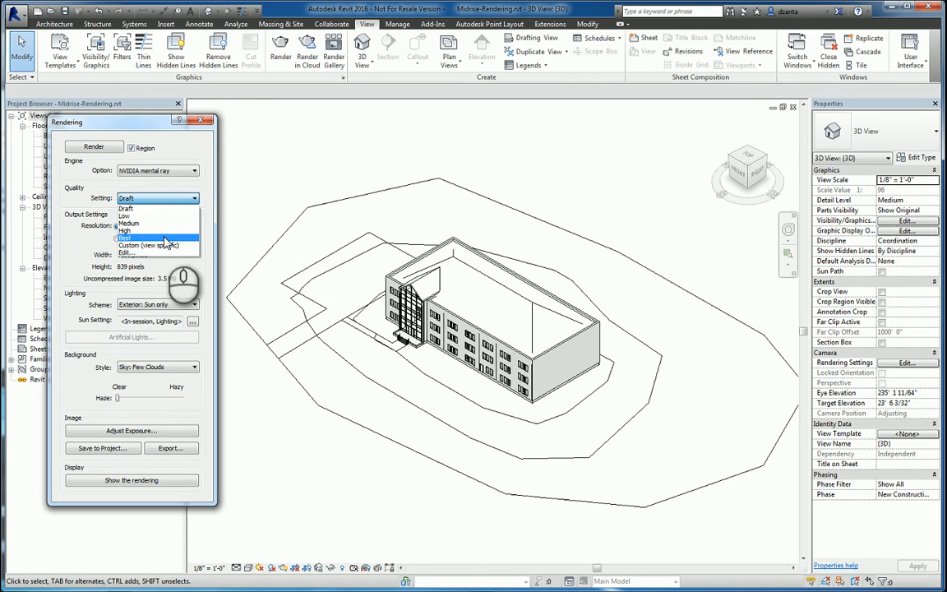
pyautogui.click(148, 237)
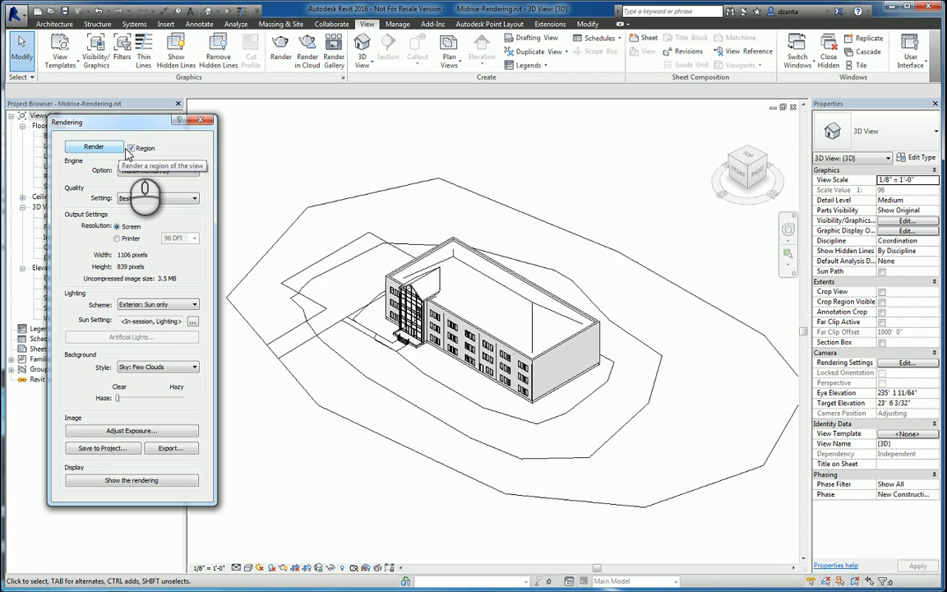
pyautogui.click(132, 148)
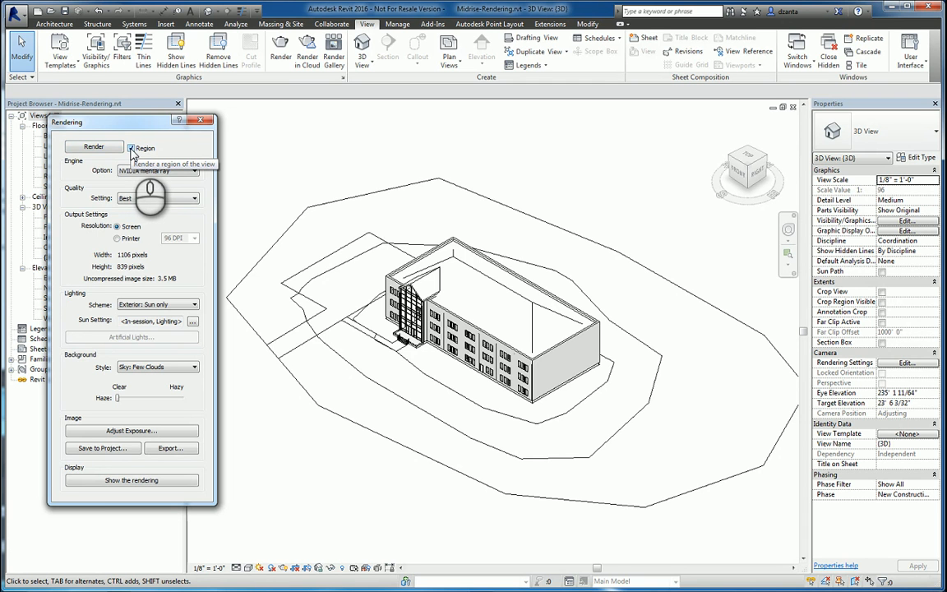
pyautogui.click(131, 148)
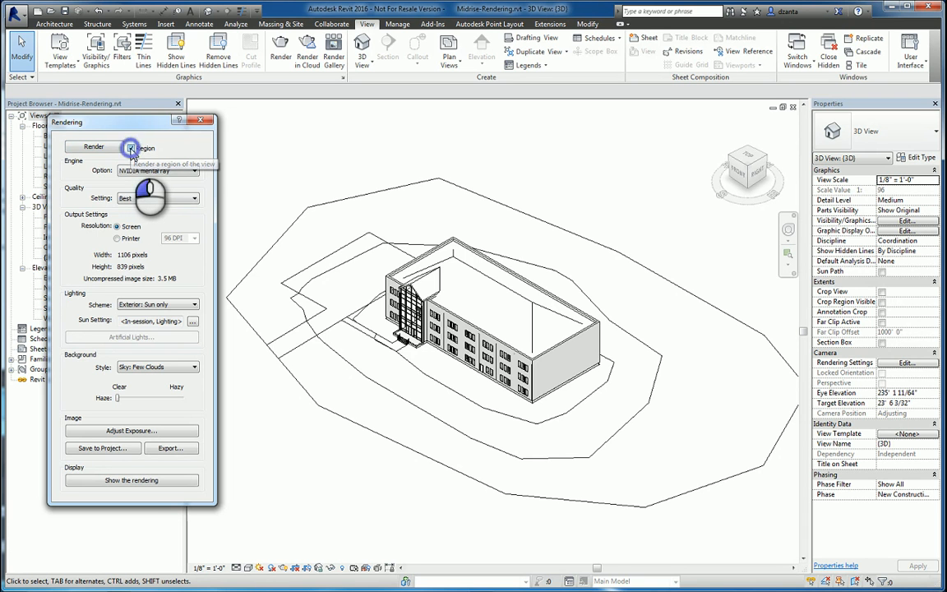
pyautogui.click(200, 120)
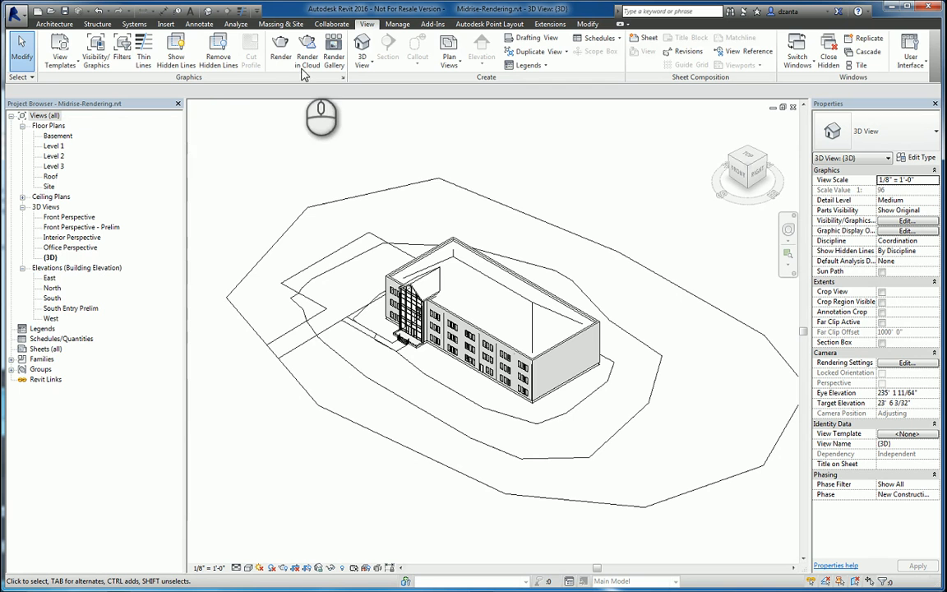
# Start sending the 3D view to Autodesk 360 cloud rendering
pyautogui.click(308, 51)
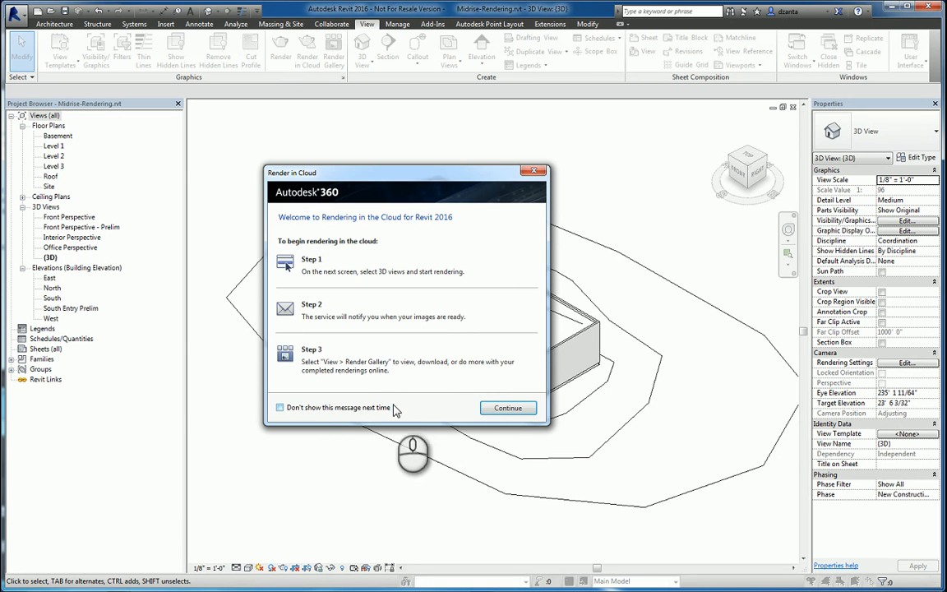
pyautogui.click(507, 408)
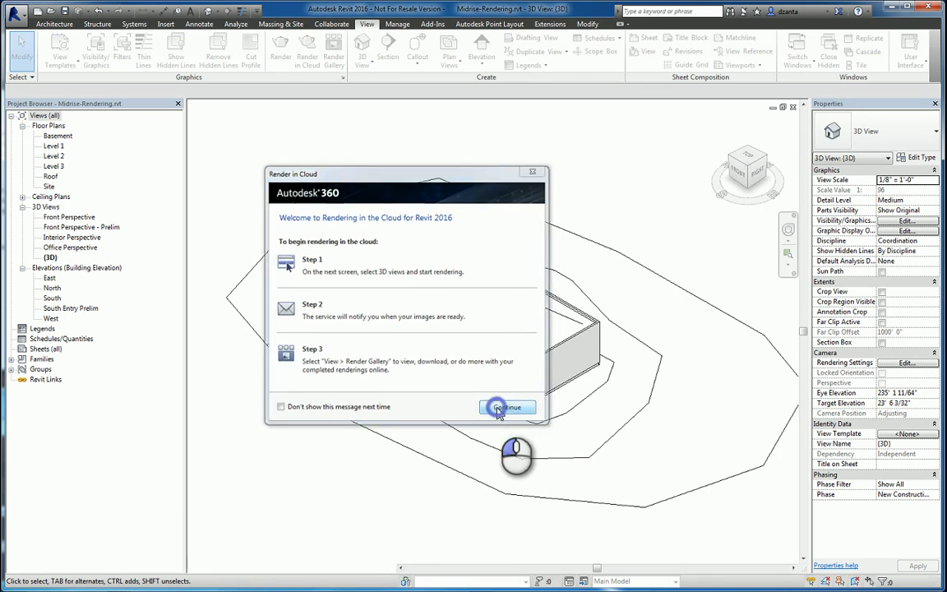
pyautogui.click(507, 408)
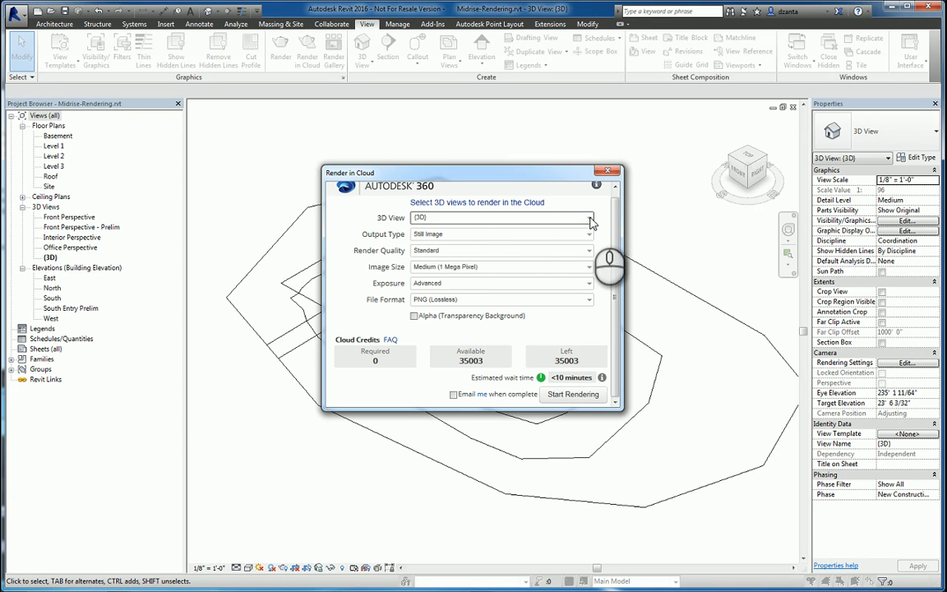
pyautogui.click(589, 217)
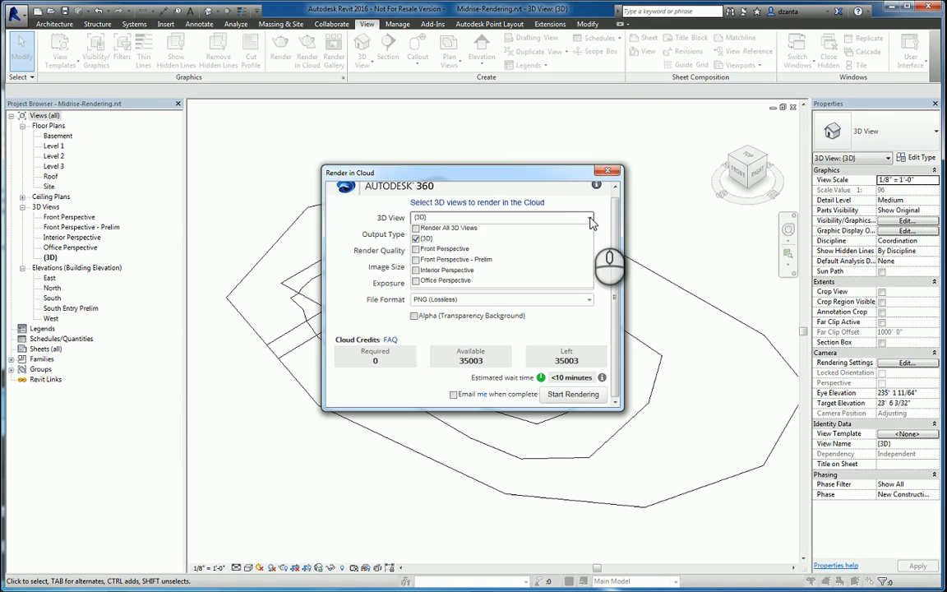
pyautogui.click(589, 217)
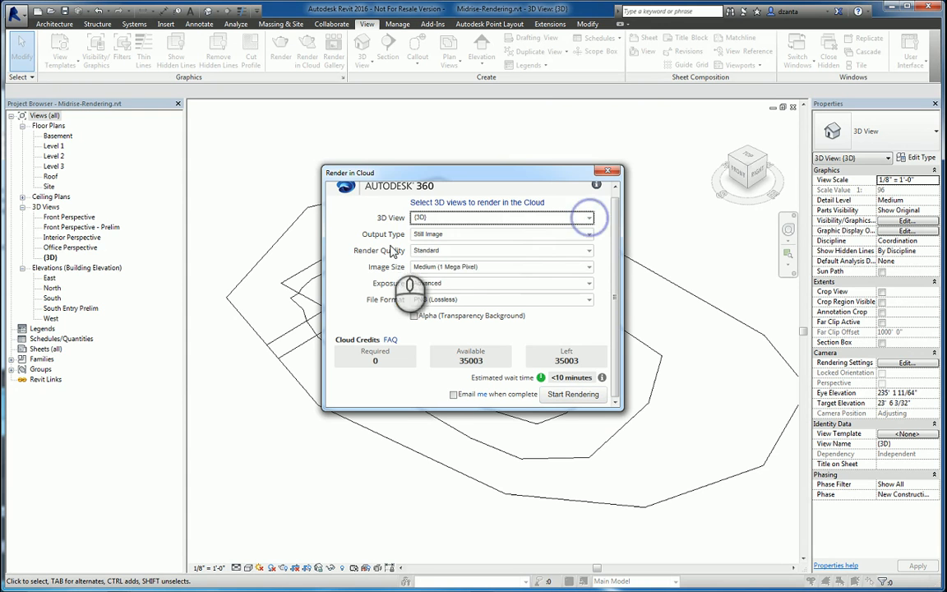
pyautogui.click(587, 233)
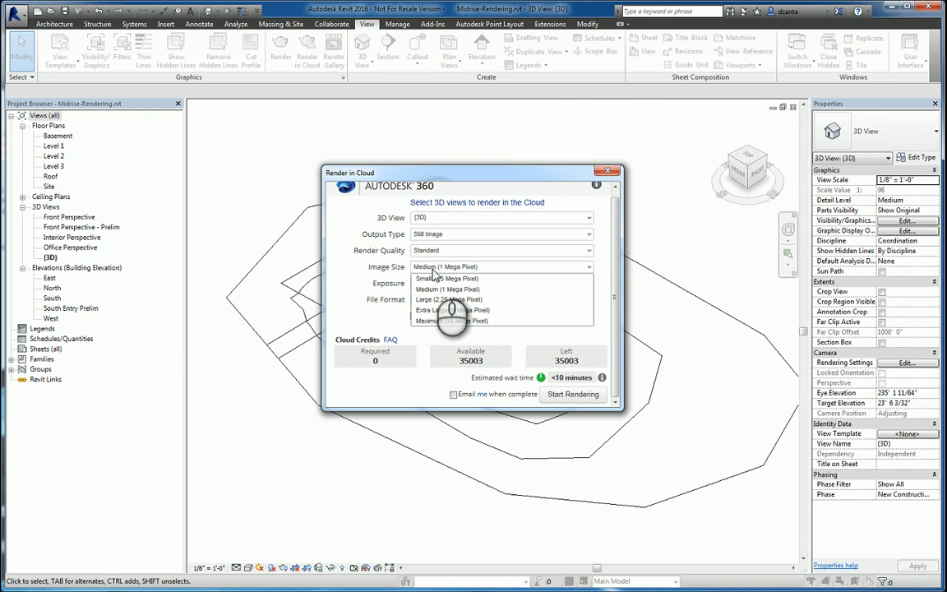
pyautogui.click(426, 321)
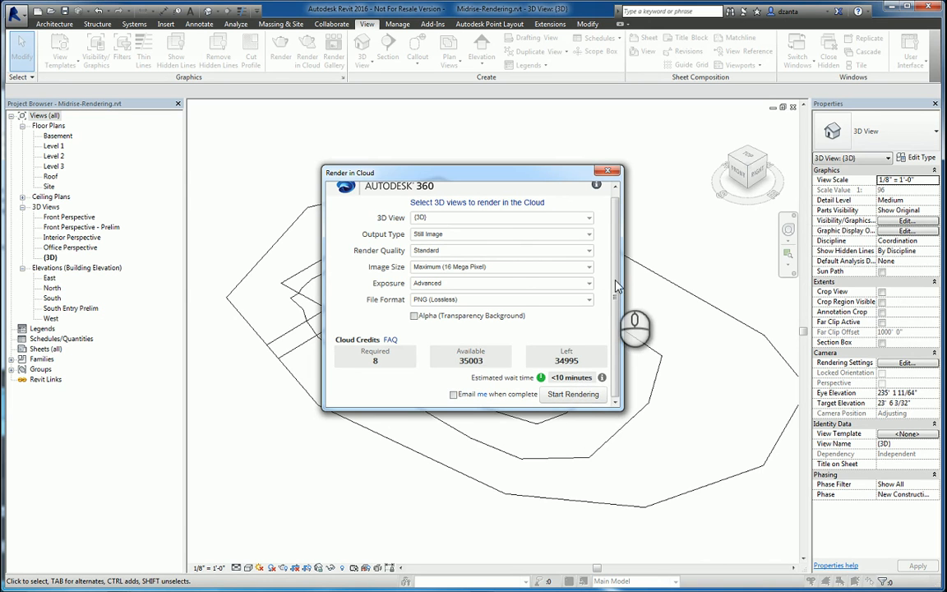
pyautogui.moveTo(530, 388)
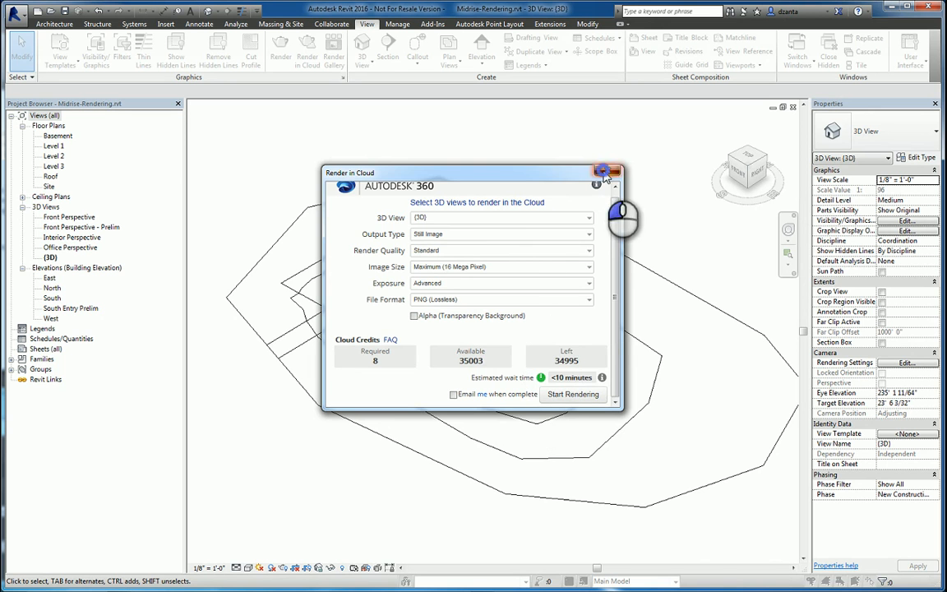
pyautogui.click(607, 172)
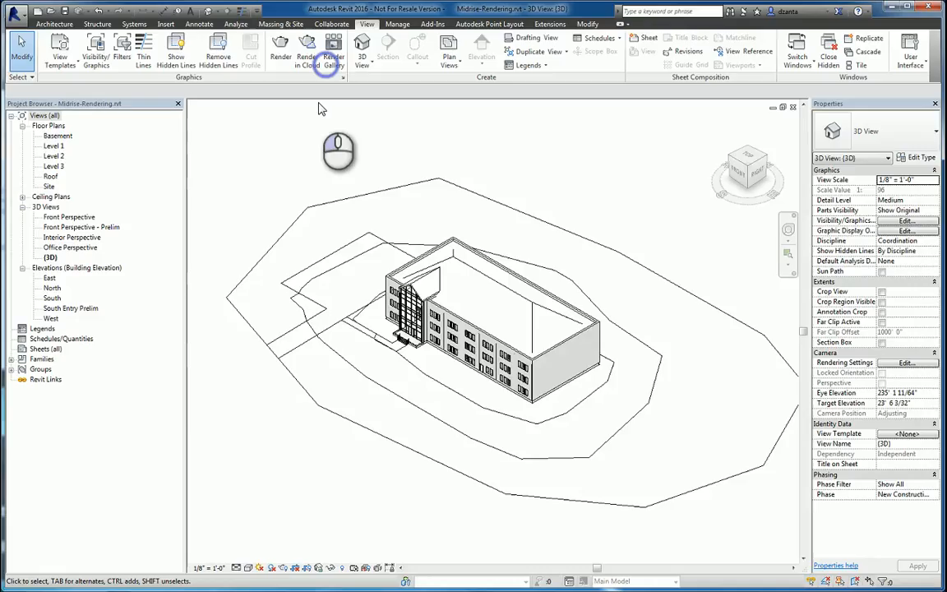
# Expand the townhouse, Eco House and Dojang scheme projects in the A360 gallery
pyautogui.click(333, 51)
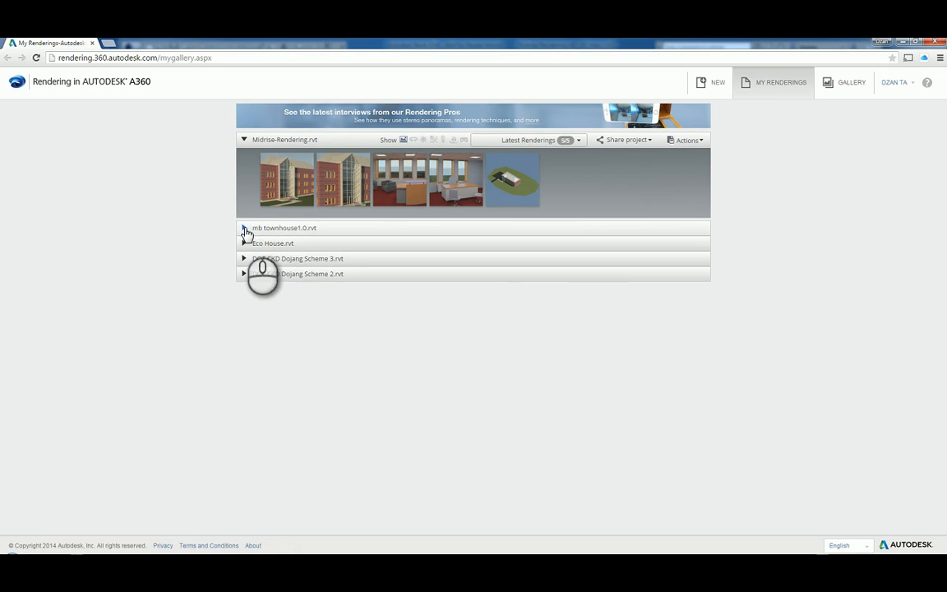
pyautogui.click(244, 227)
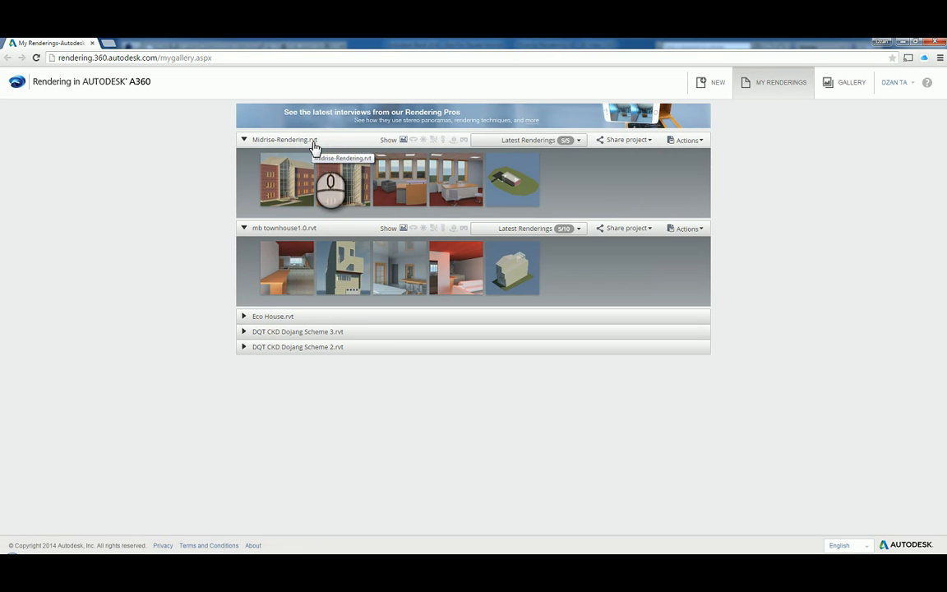
pyautogui.click(243, 316)
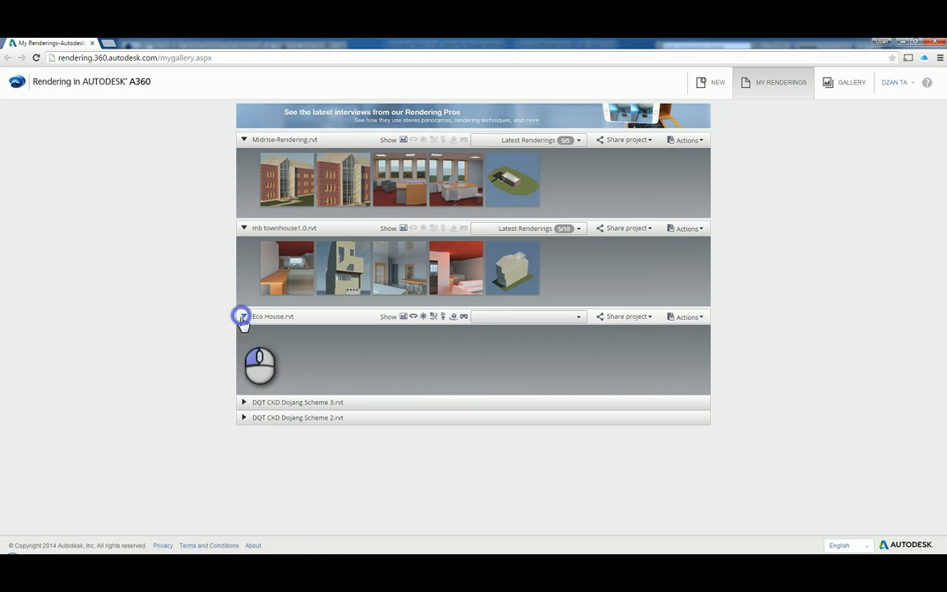
pyautogui.click(244, 315)
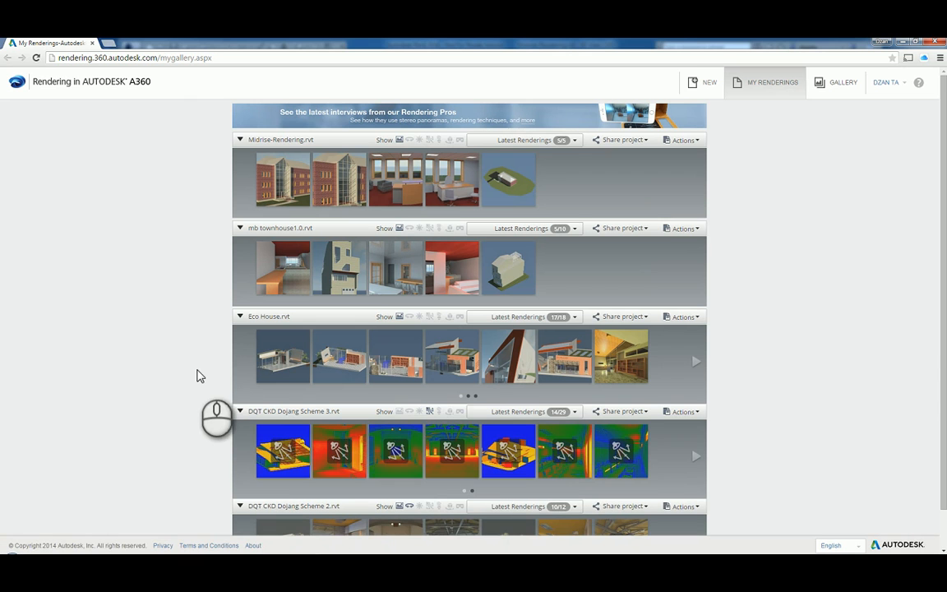
pyautogui.moveTo(359, 237)
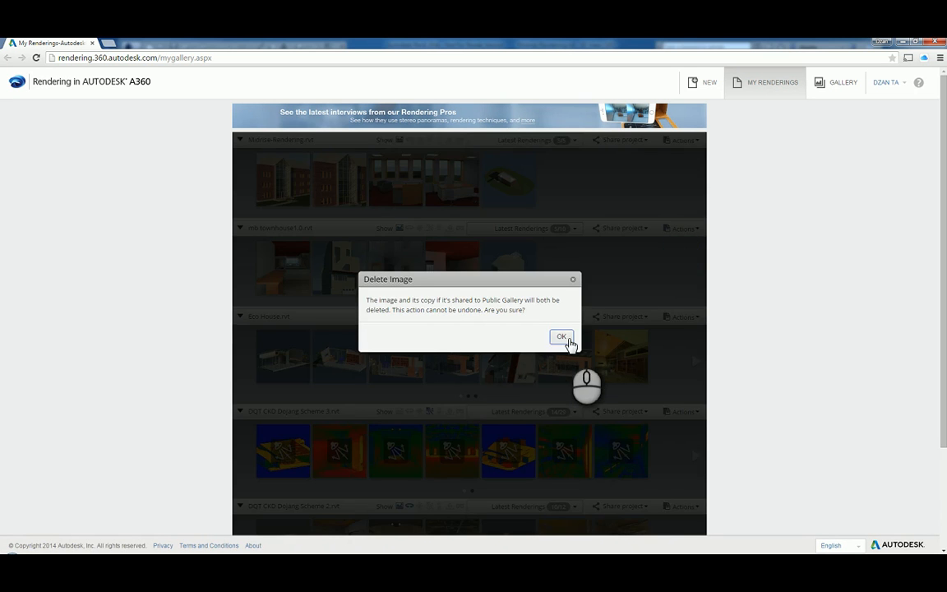
# Delete the rendered image, then show the options for a Dojang Scheme interior rendering
pyautogui.click(563, 335)
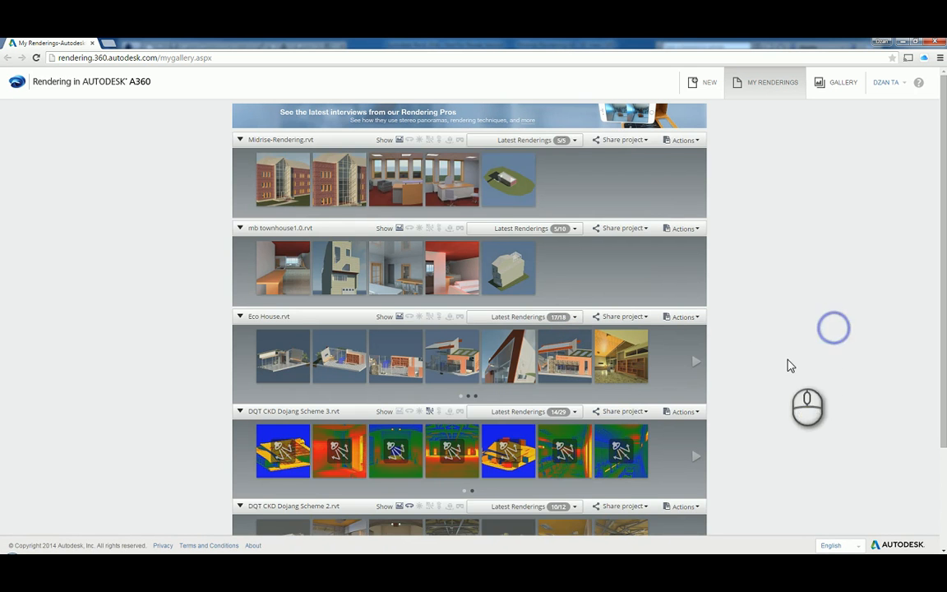
pyautogui.scroll(-3)
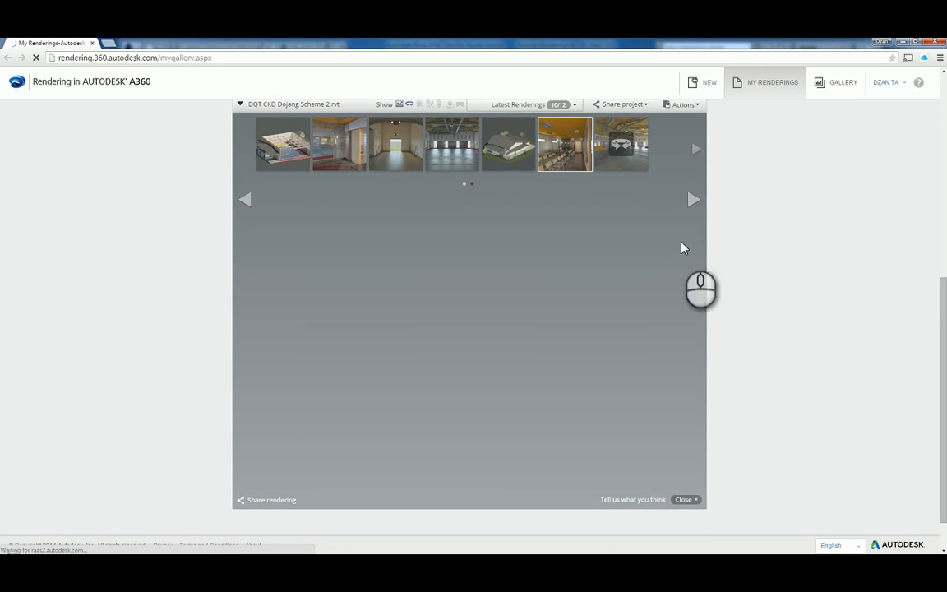
pyautogui.moveTo(721, 261)
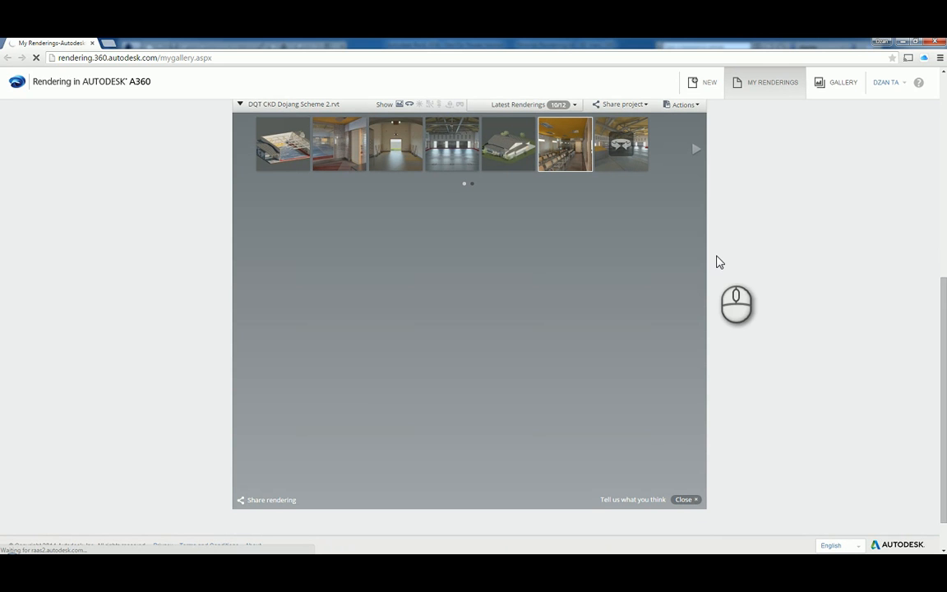
pyautogui.moveTo(735, 349)
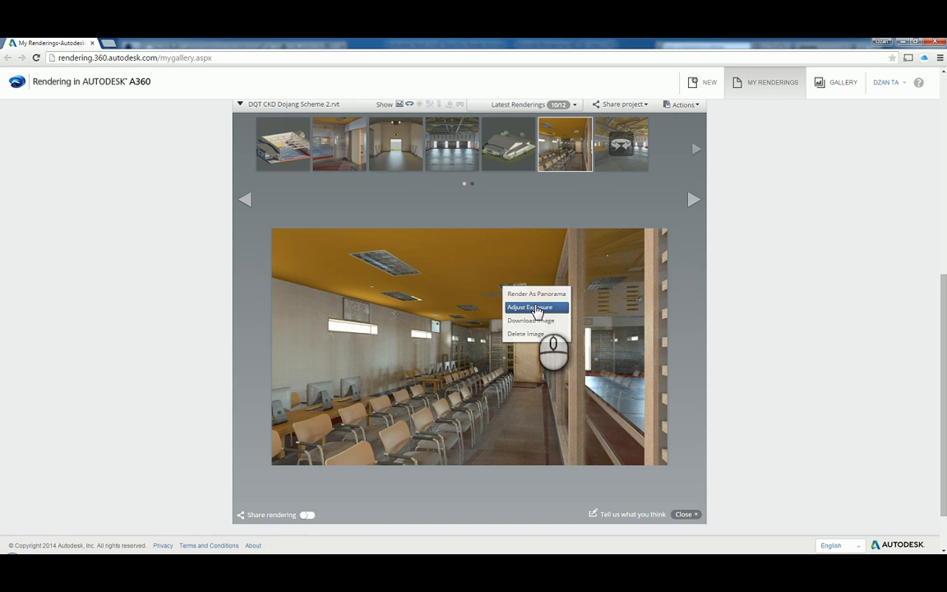
pyautogui.moveTo(536, 321)
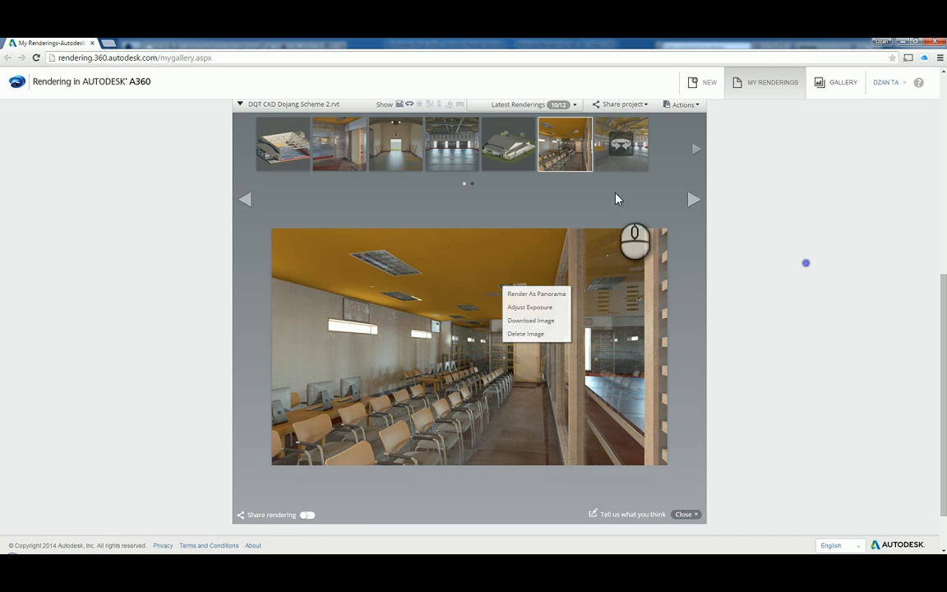
pyautogui.click(584, 165)
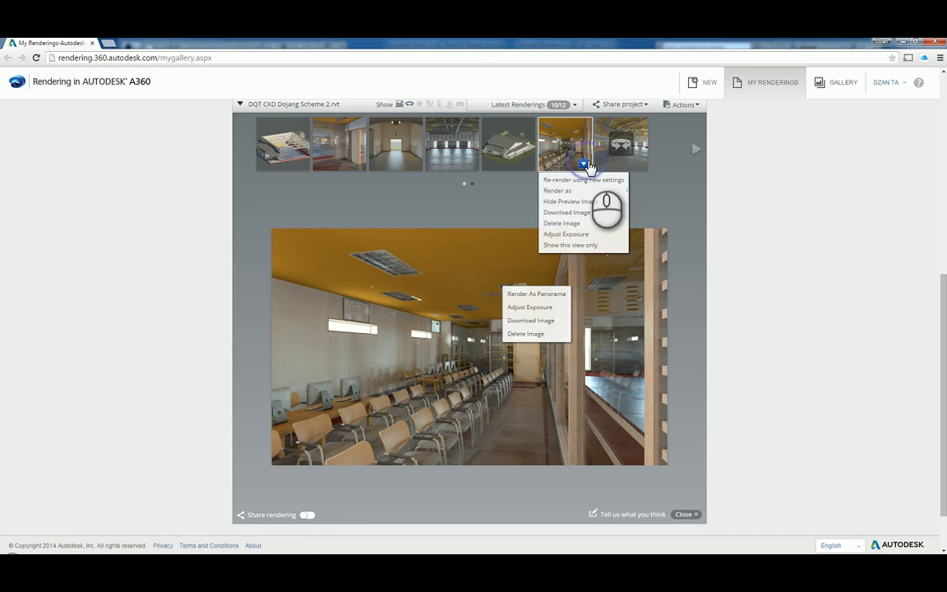
pyautogui.moveTo(583, 212)
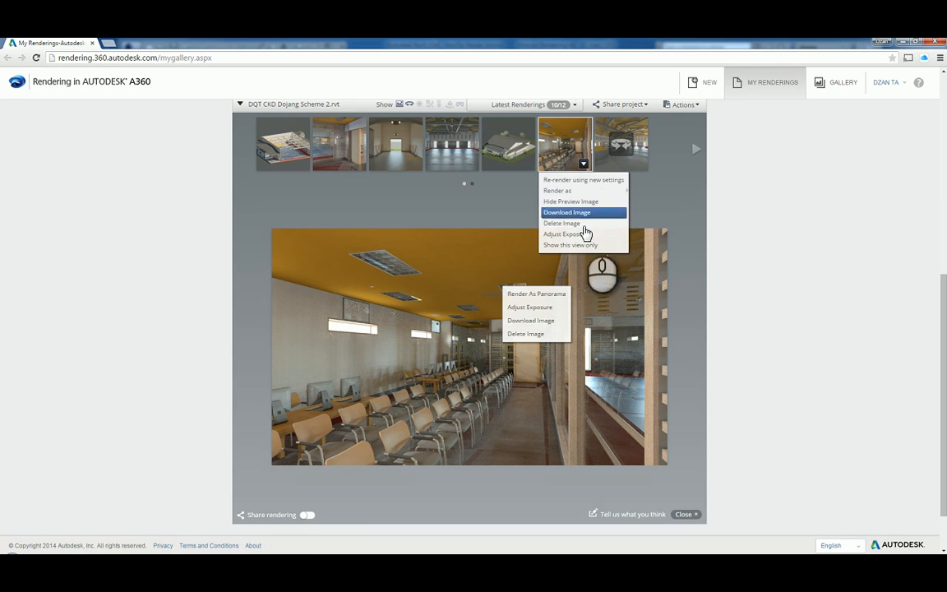